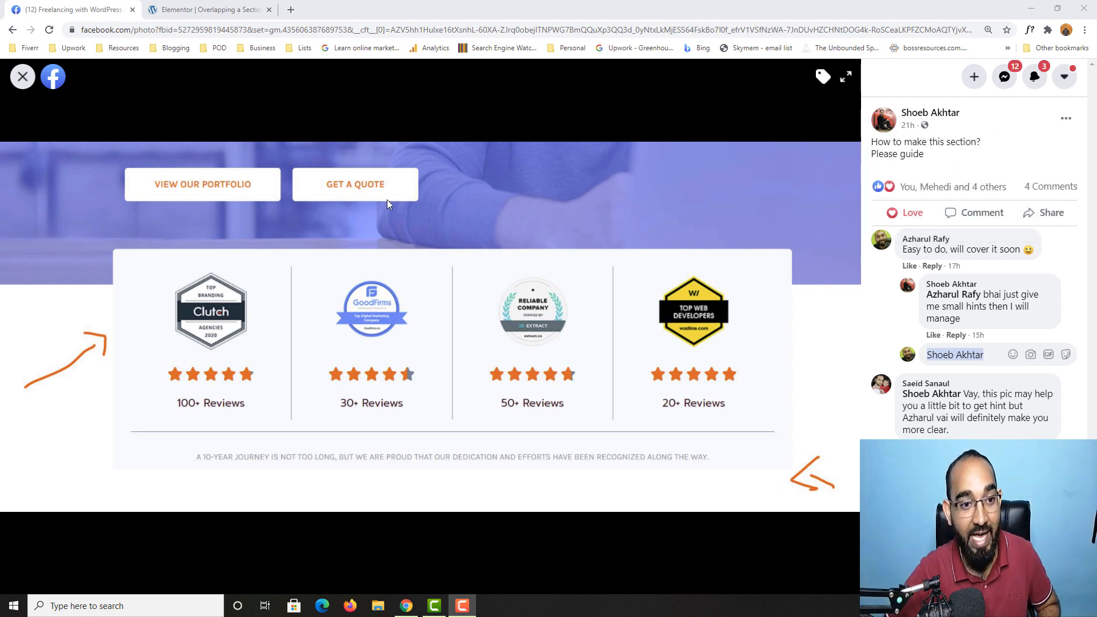
pyautogui.moveTo(627, 180)
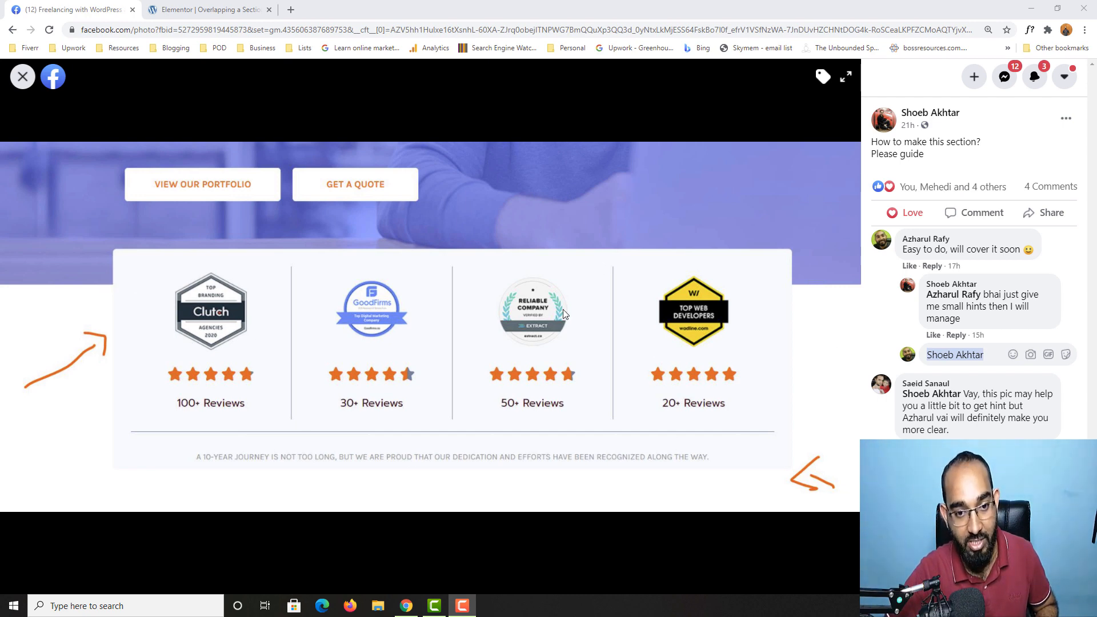
pyautogui.moveTo(641, 183)
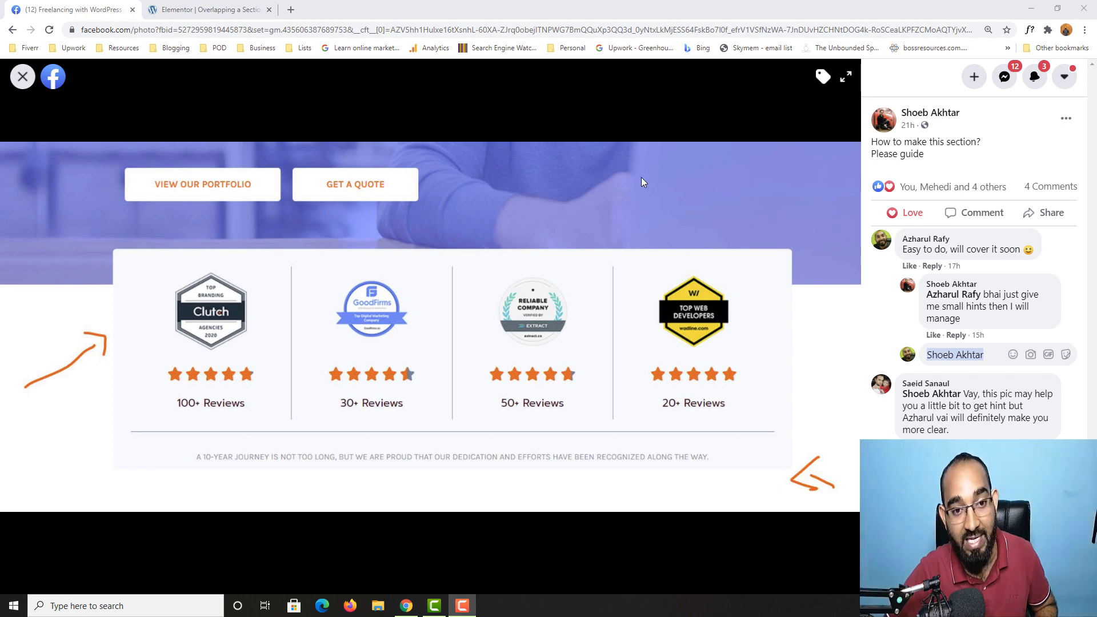
pyautogui.moveTo(537, 177)
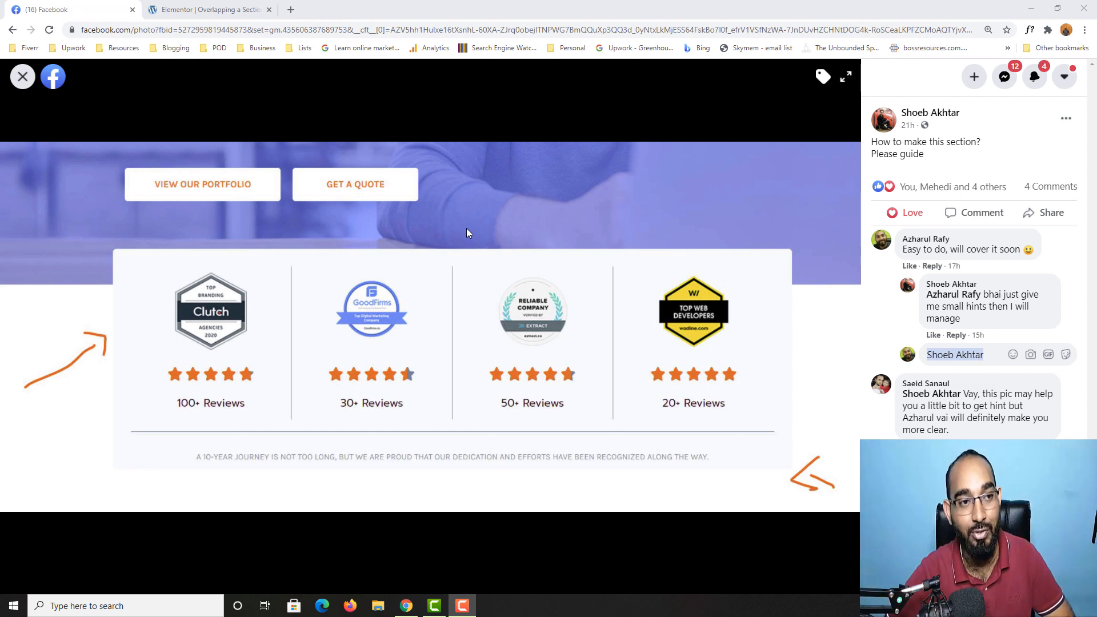
# Switch to the Elementor tab and bring the four testimonial cards under the hero into view.
pyautogui.click(207, 9)
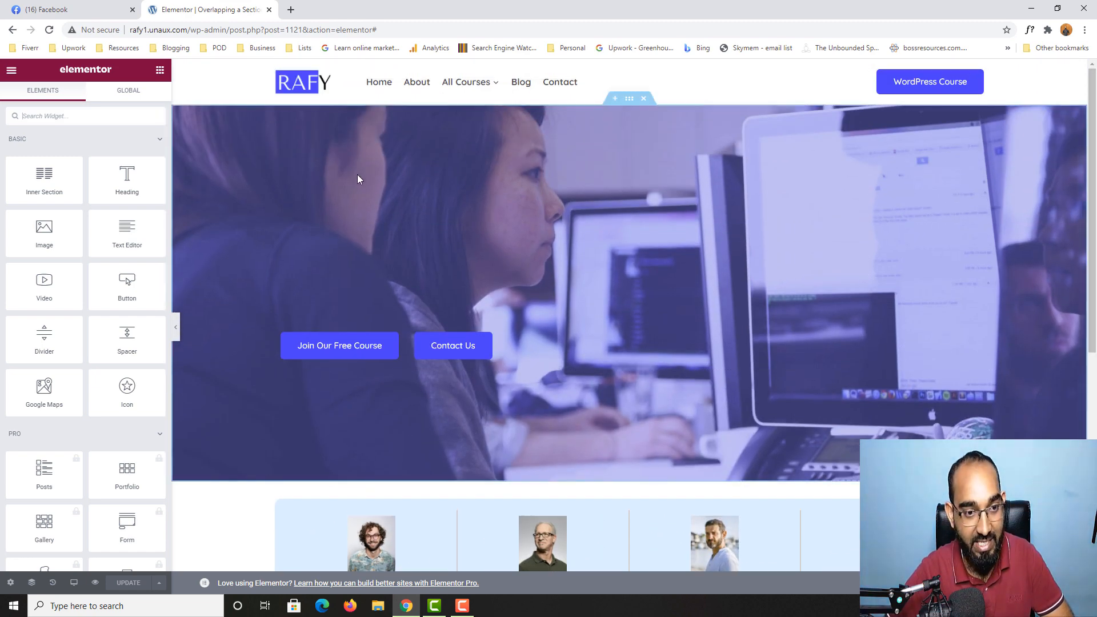
pyautogui.scroll(-3)
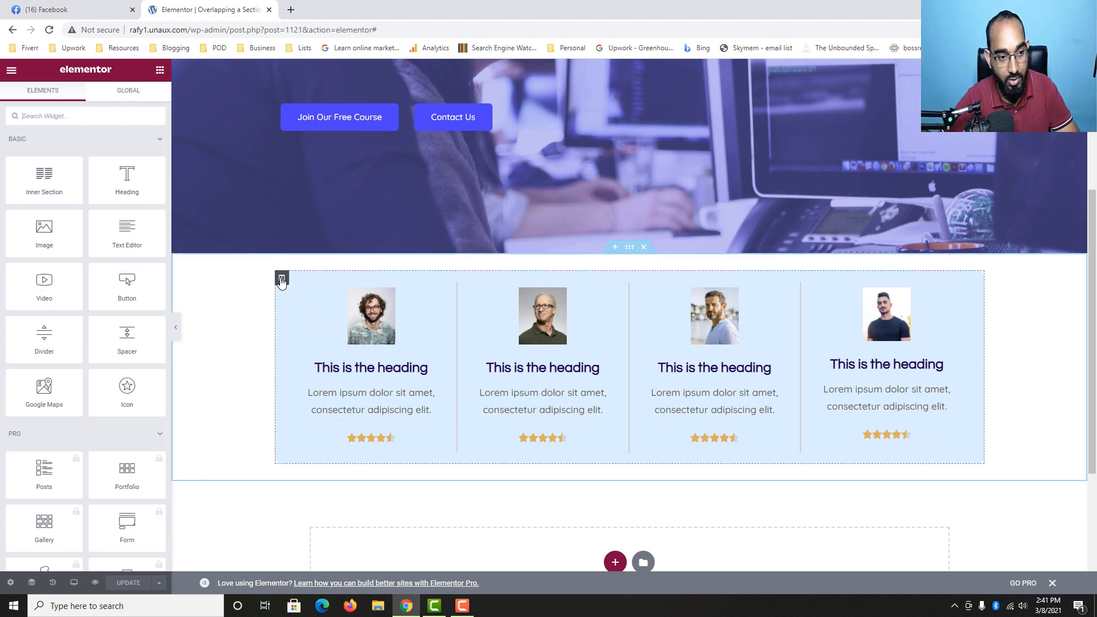
# Select the testimonial column, unlink its margin sides and begin editing the top margin.
pyautogui.click(281, 281)
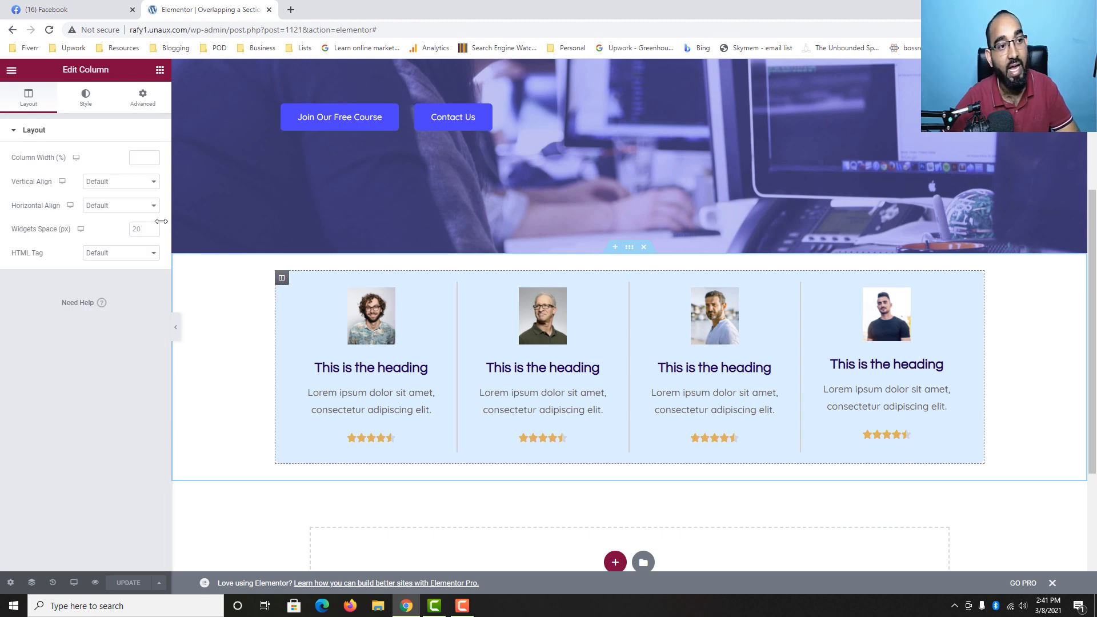
pyautogui.click(142, 98)
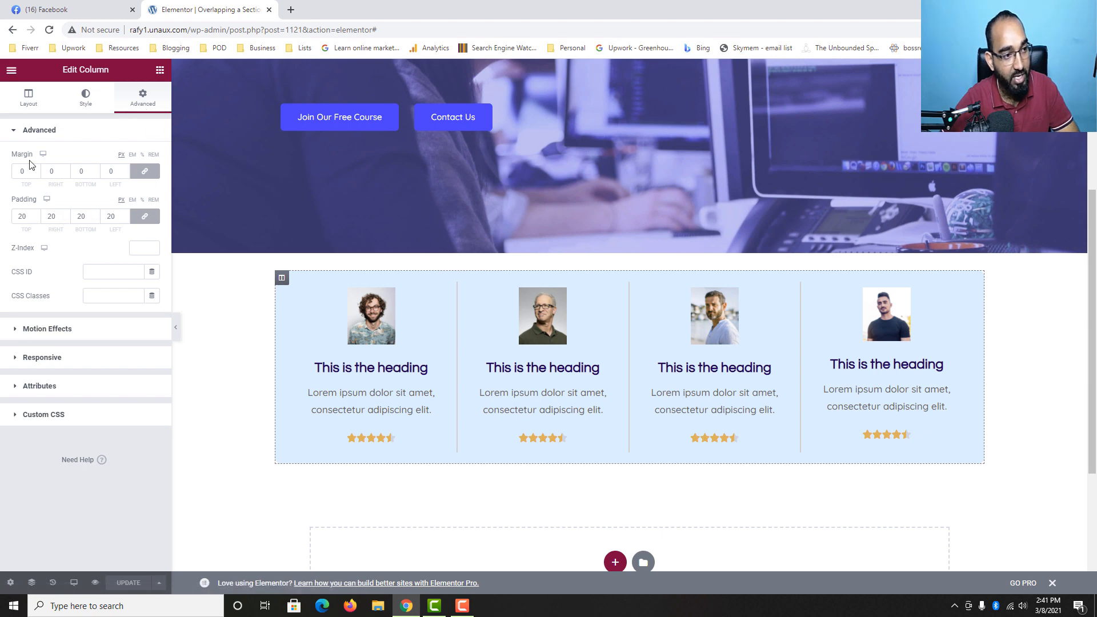
pyautogui.moveTo(145, 171)
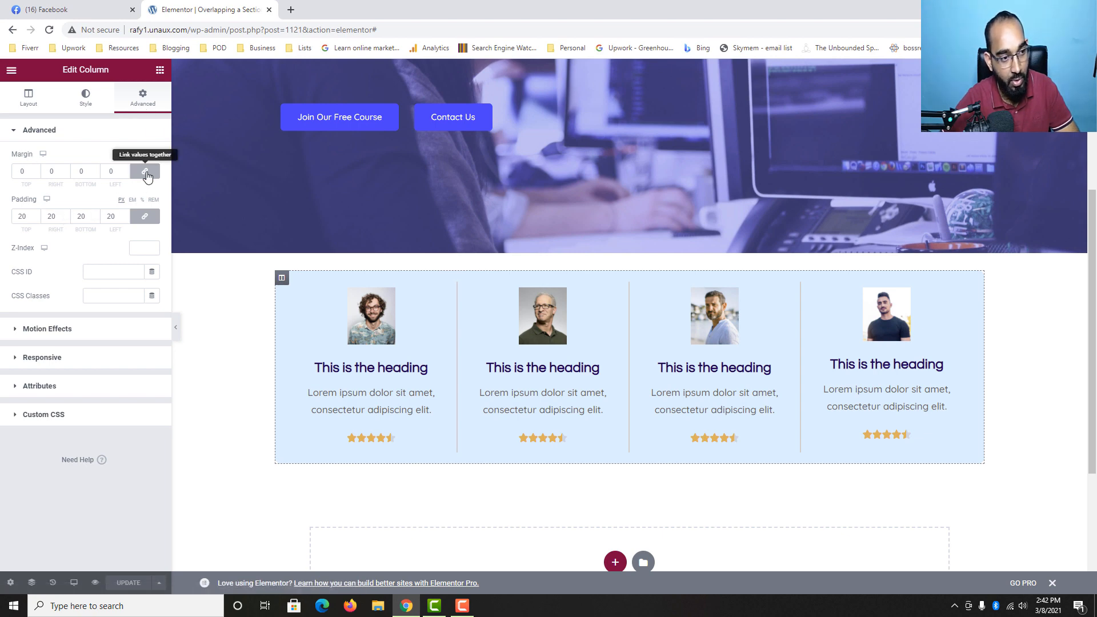
pyautogui.click(145, 171)
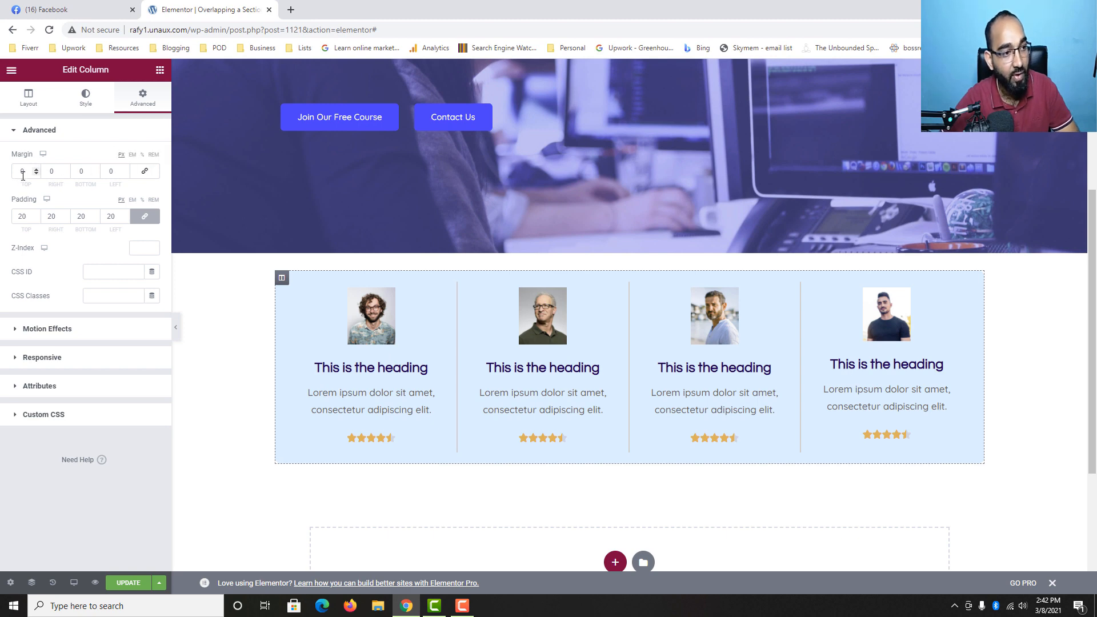
pyautogui.click(35, 175)
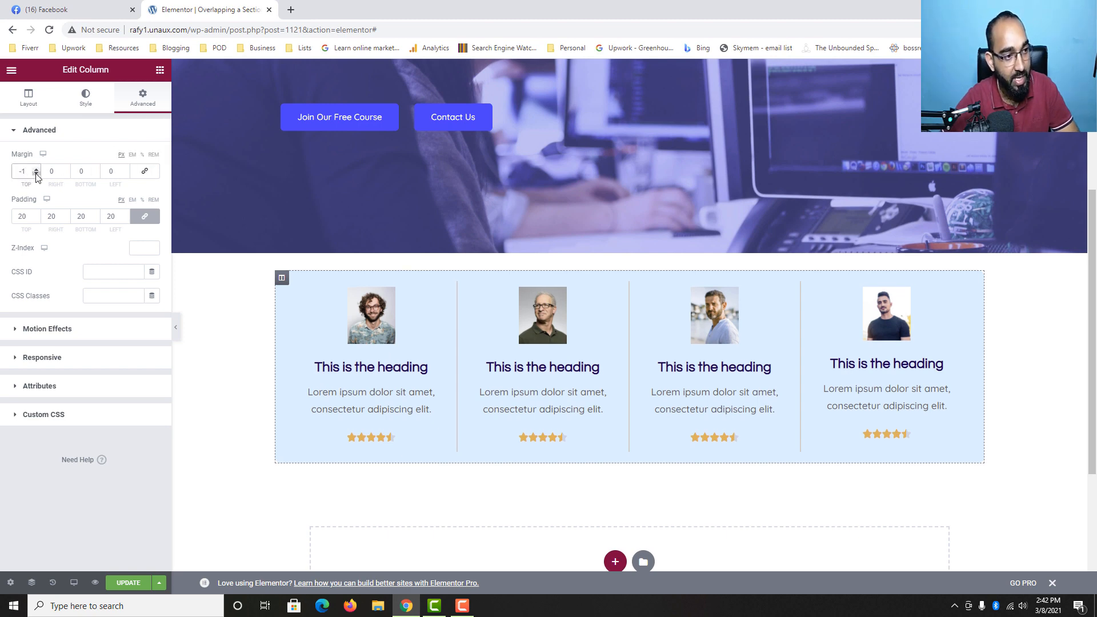
pyautogui.click(36, 169)
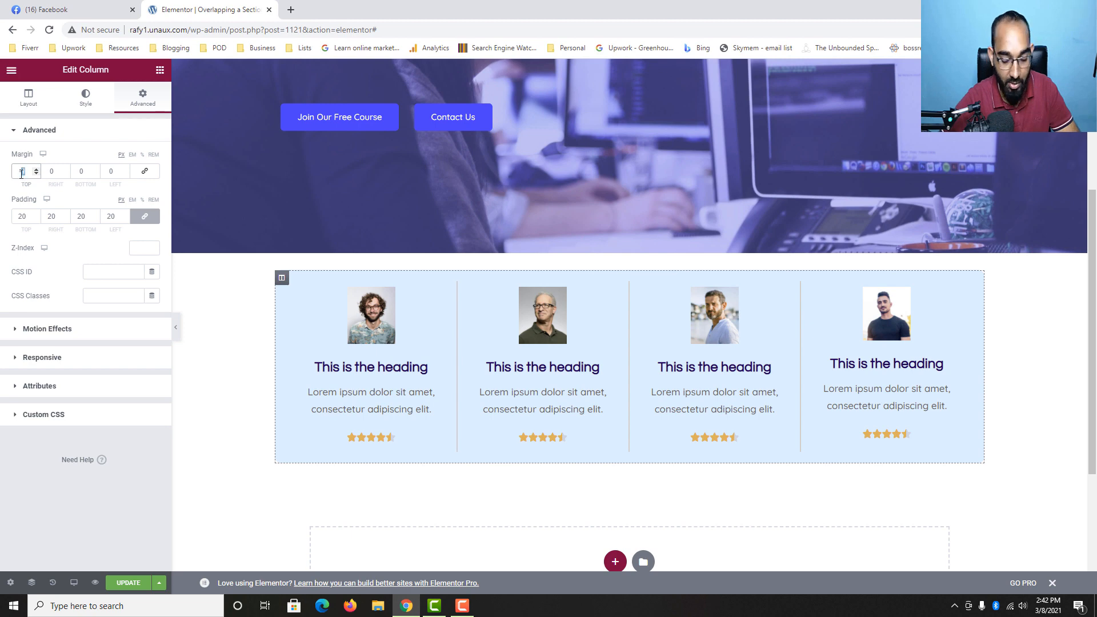
# Try a -150 top margin on the column, then settle on -135 so the cards overlap the hero.
pyautogui.write('-150')
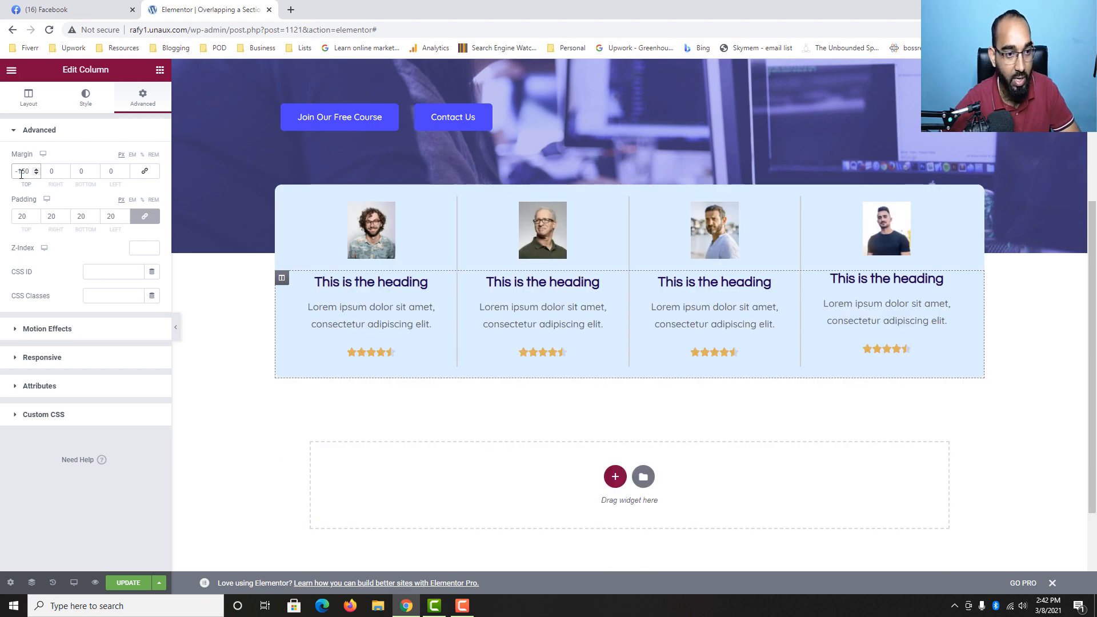
pyautogui.write('-150')
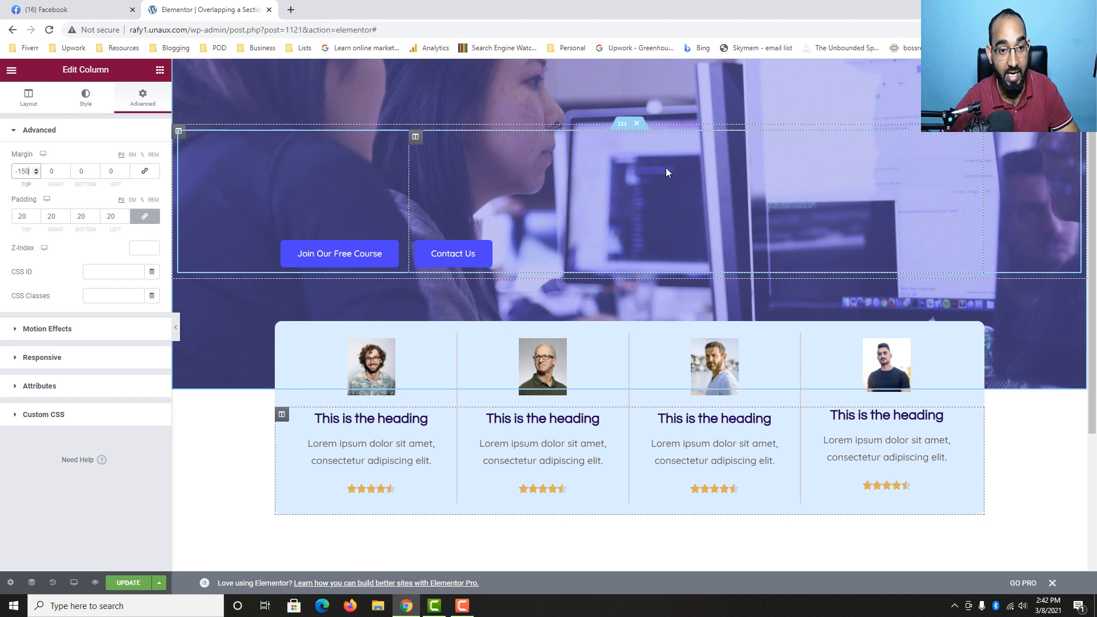
pyautogui.scroll(-3)
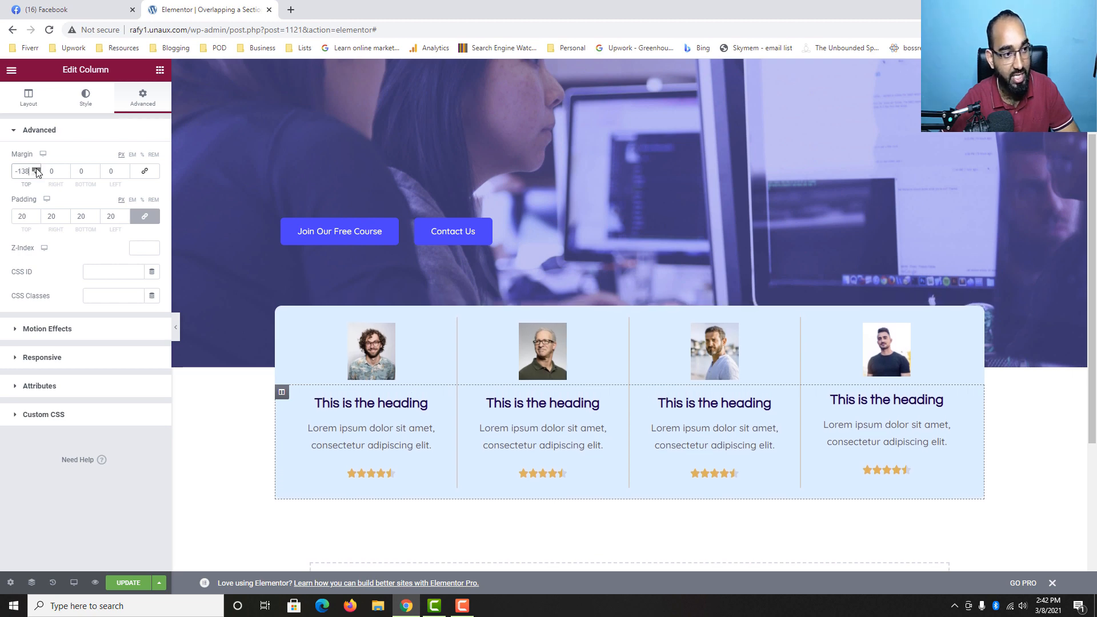
pyautogui.click(23, 171)
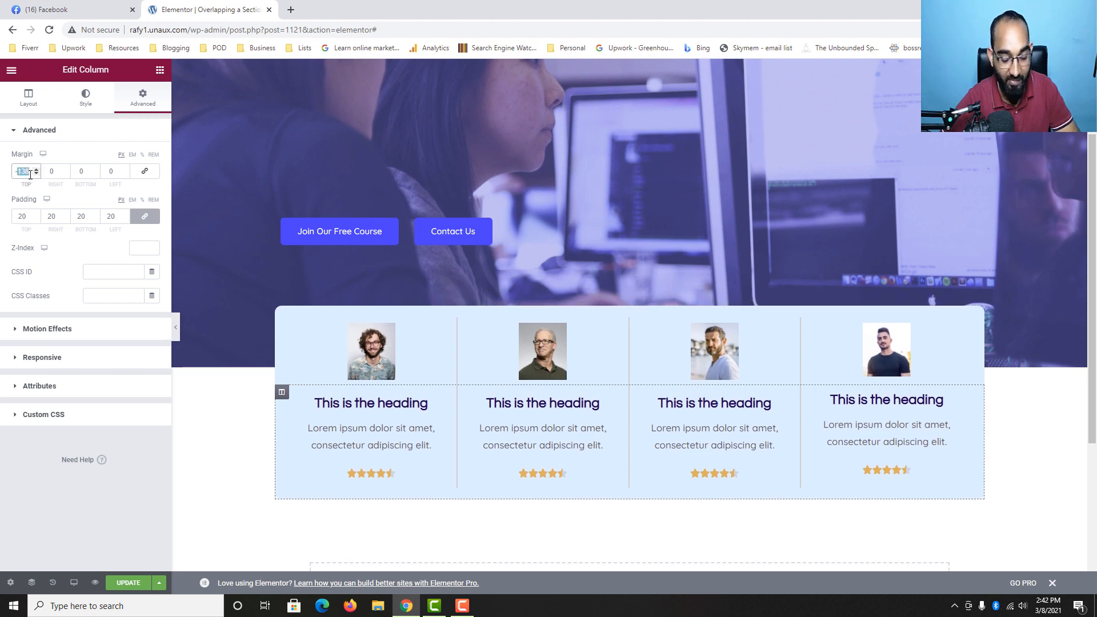
pyautogui.write('-135')
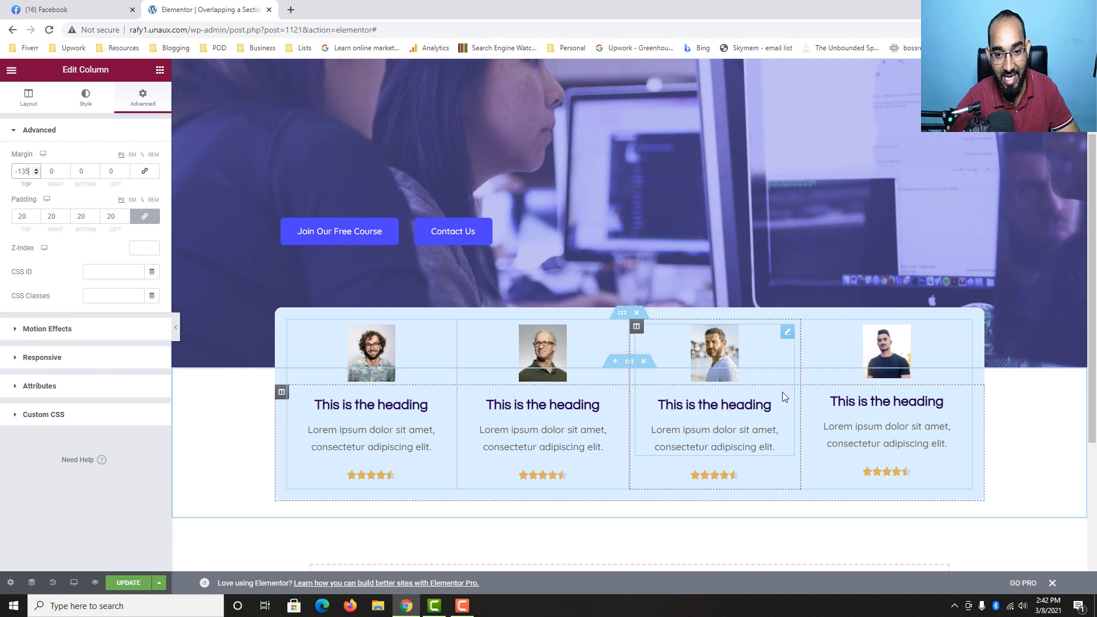
pyautogui.scroll(3)
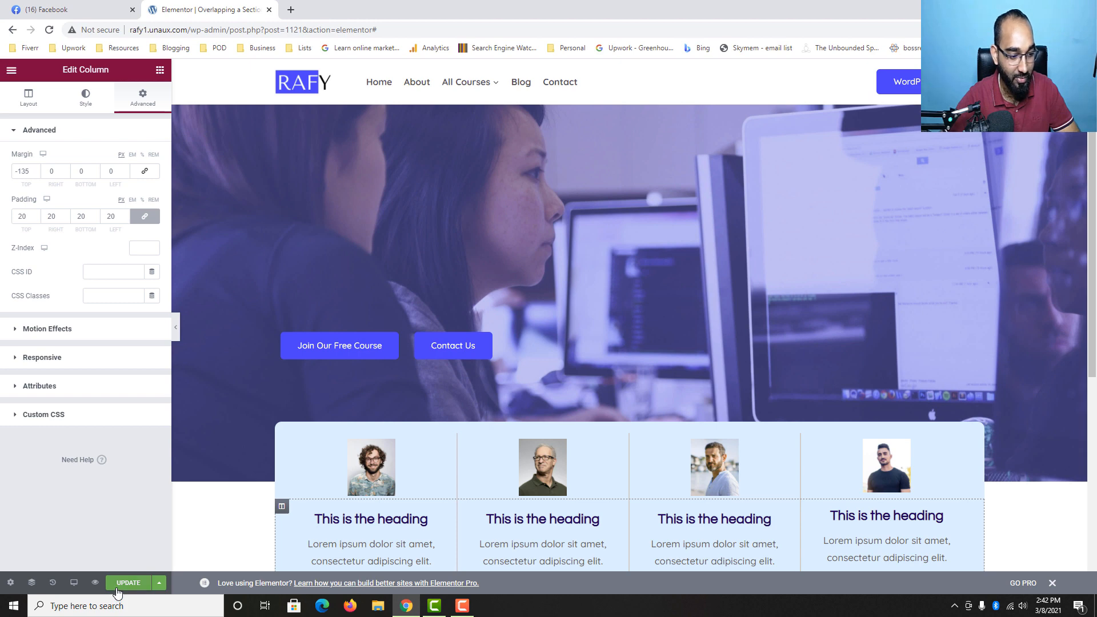
# Save the page with Update and open Preview Changes in a new tab.
pyautogui.click(128, 582)
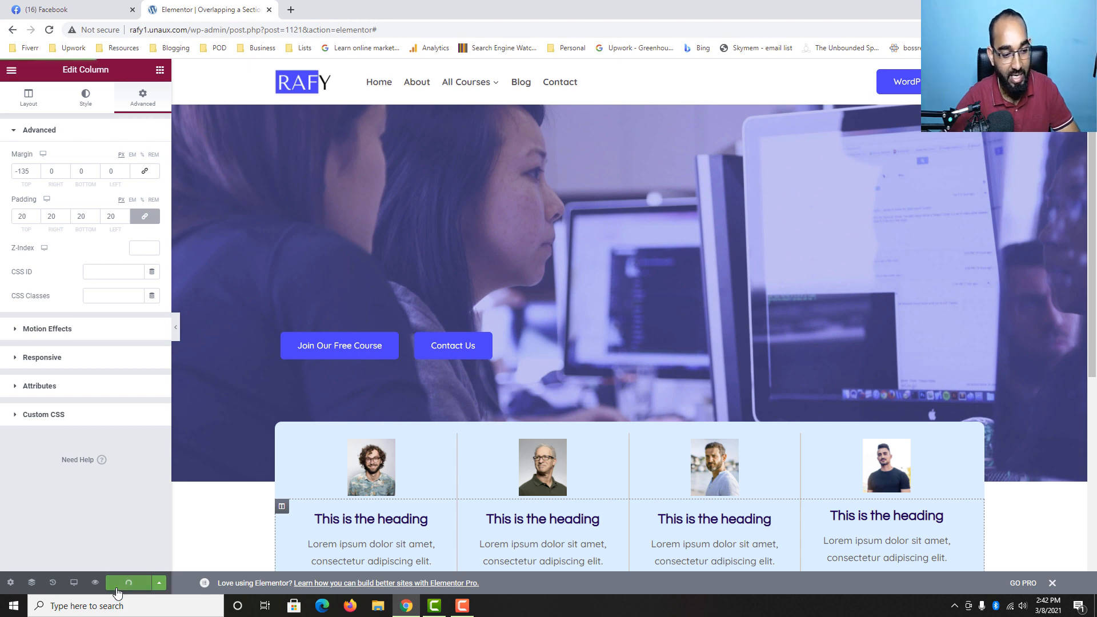
pyautogui.click(127, 582)
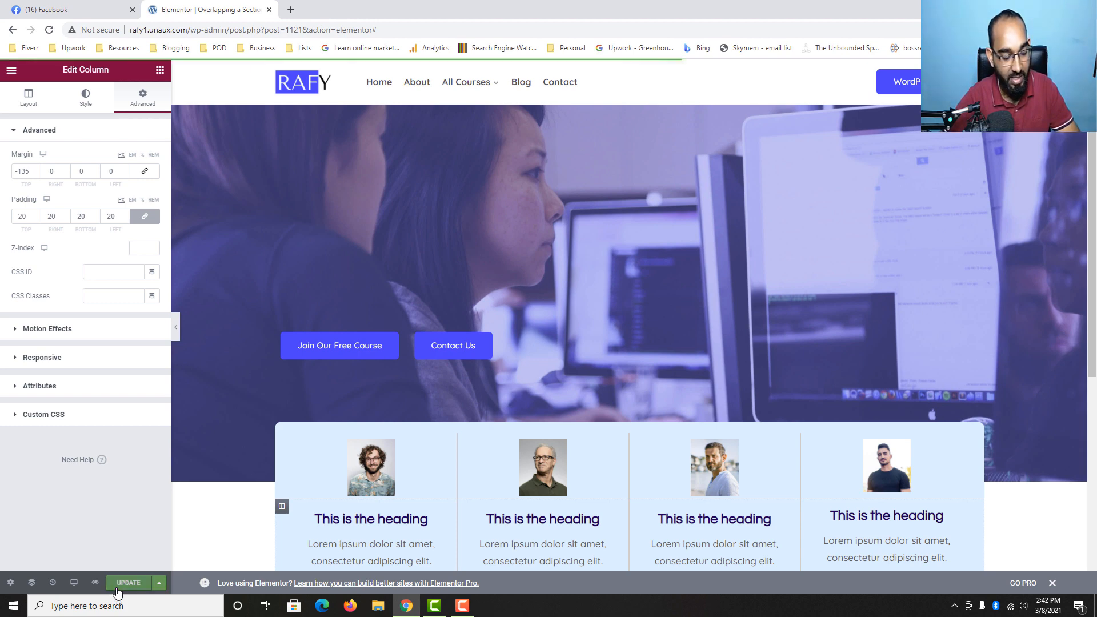
pyautogui.click(127, 582)
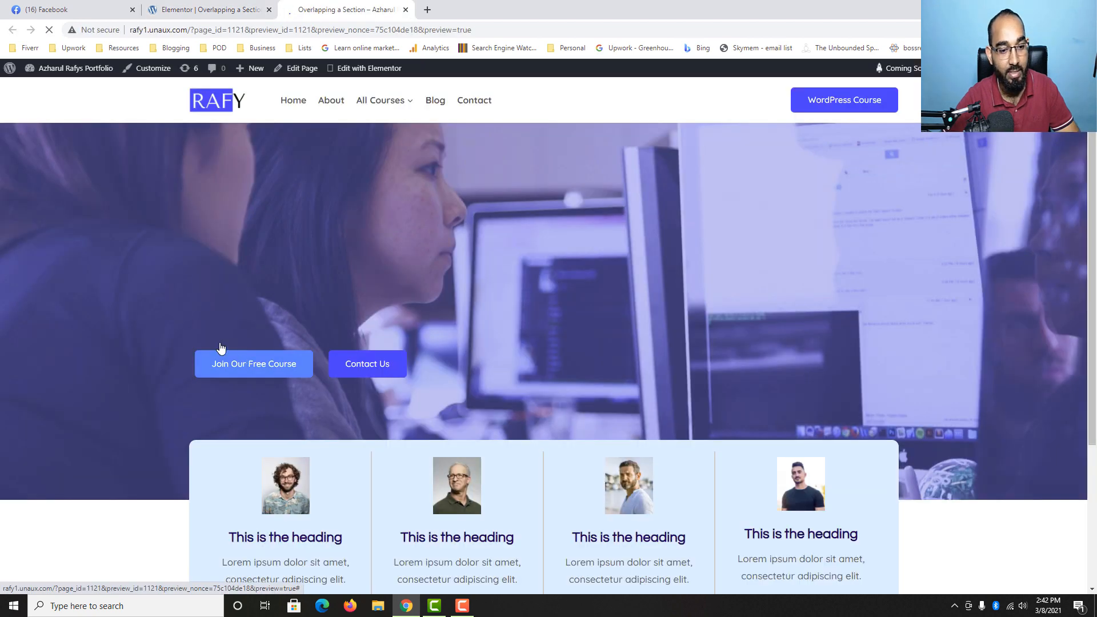
# Scroll the live preview to confirm the review cards overlap the hero image.
pyautogui.scroll(-3)
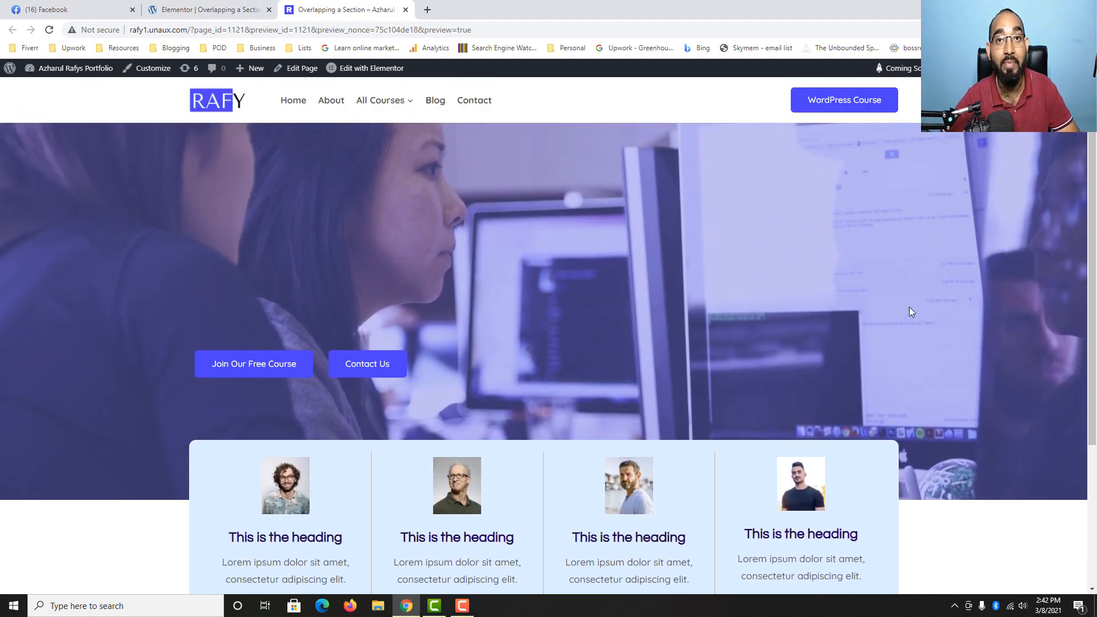
pyautogui.moveTo(326, 307)
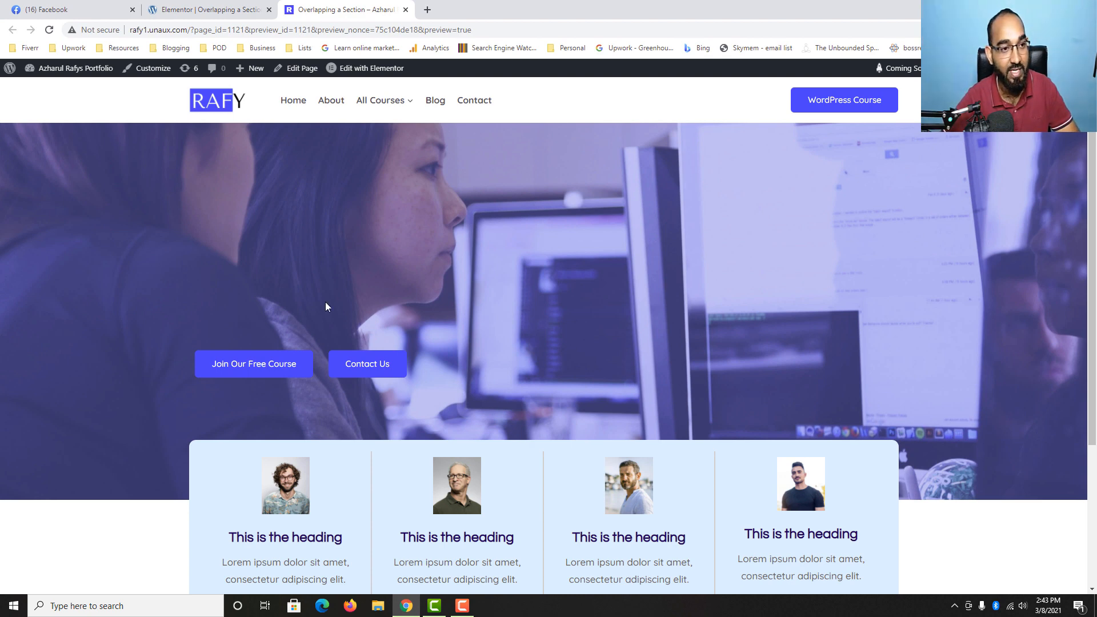
pyautogui.moveTo(331, 296)
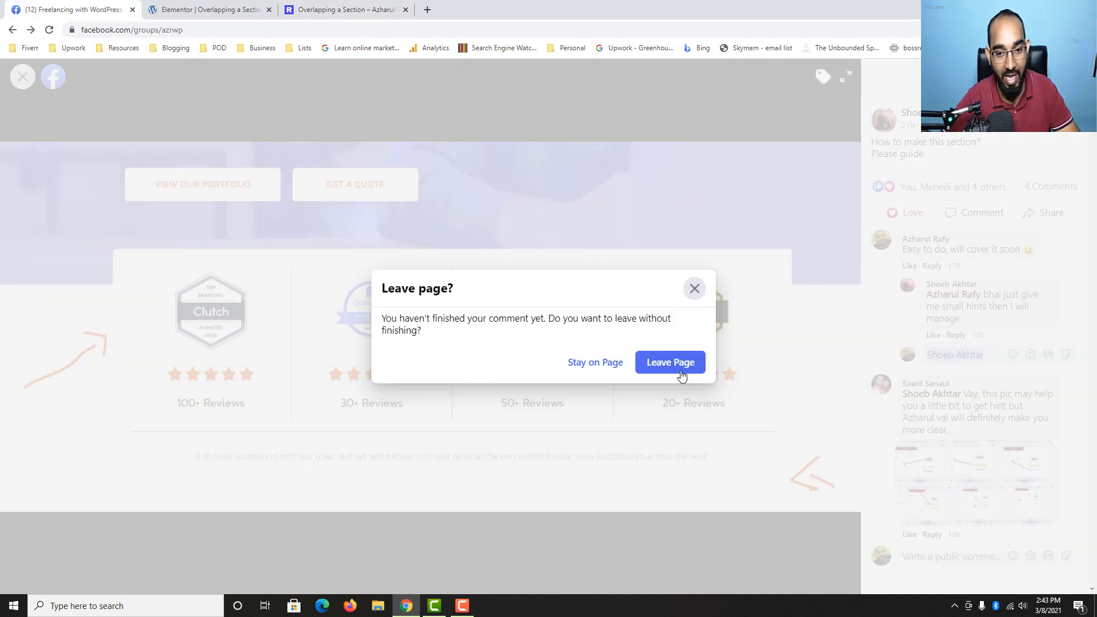
# Leave the unfinished comment and scroll through the group feed's overlapping-card posts.
pyautogui.click(668, 362)
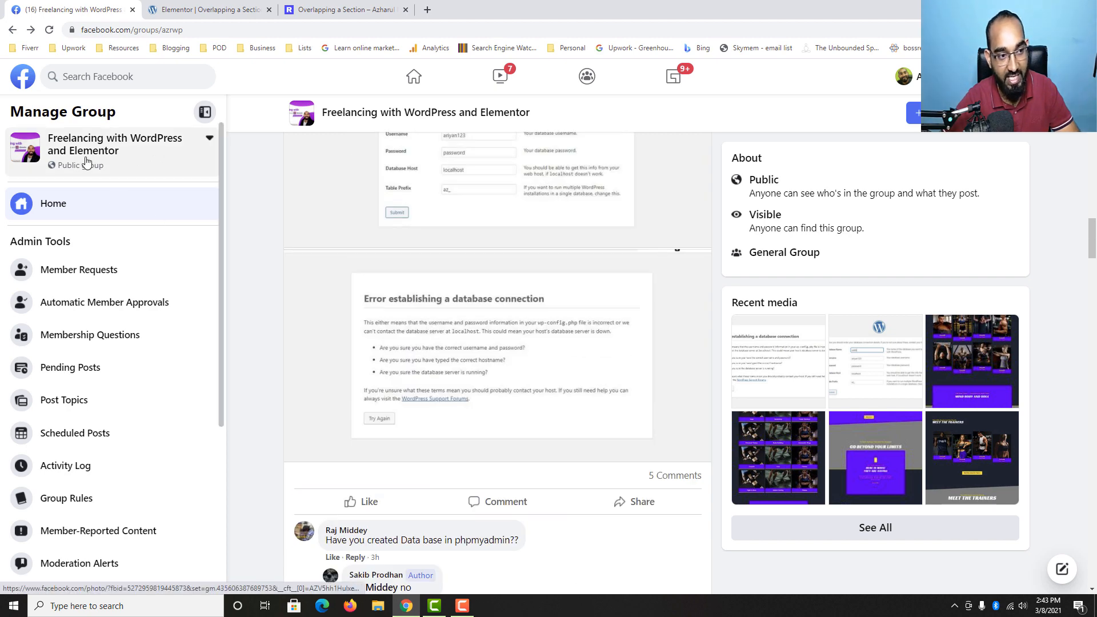
pyautogui.scroll(-3)
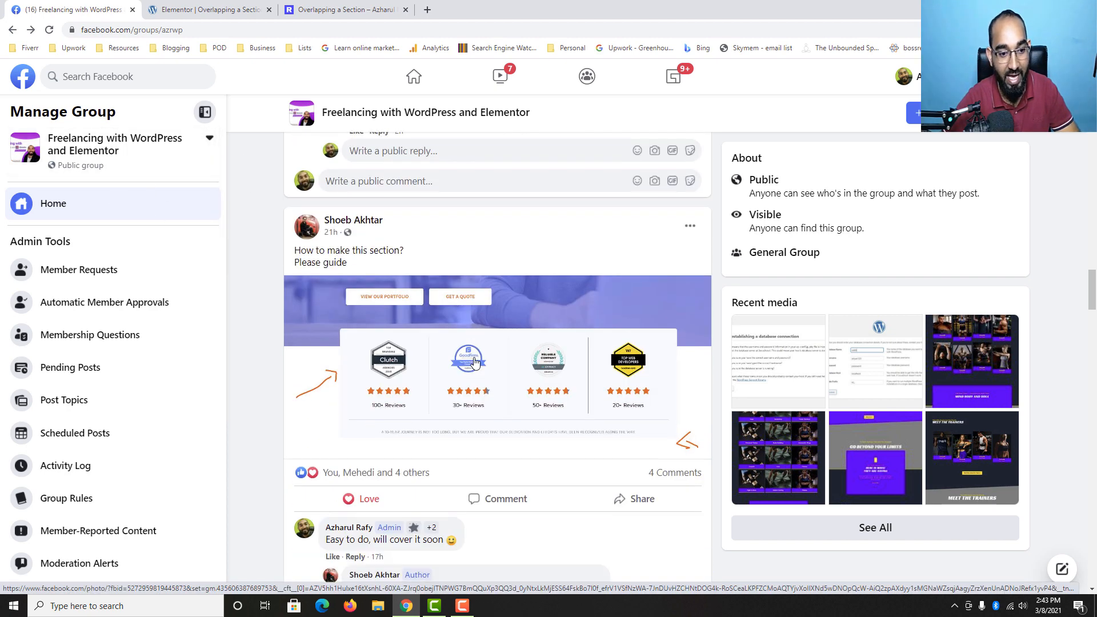
pyautogui.scroll(-3)
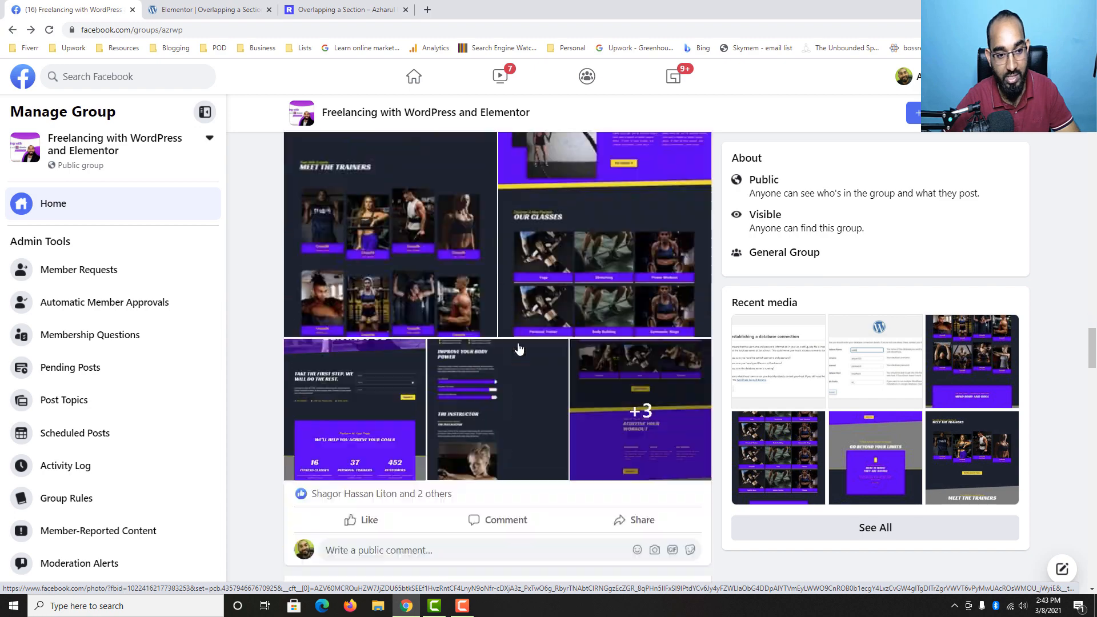
pyautogui.scroll(-3)
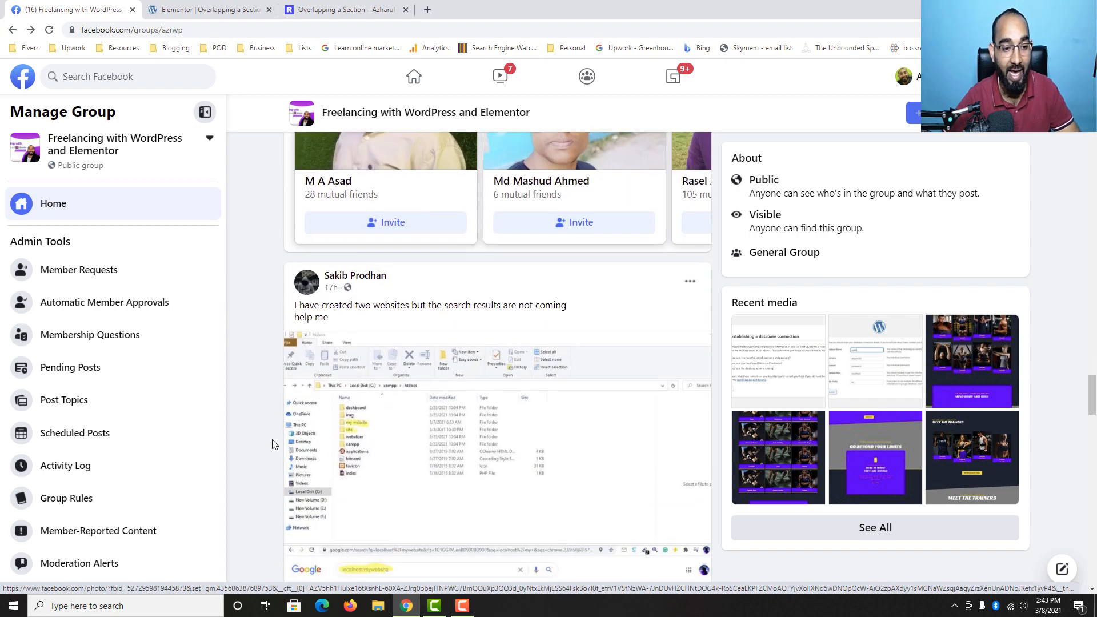
pyautogui.scroll(-3)
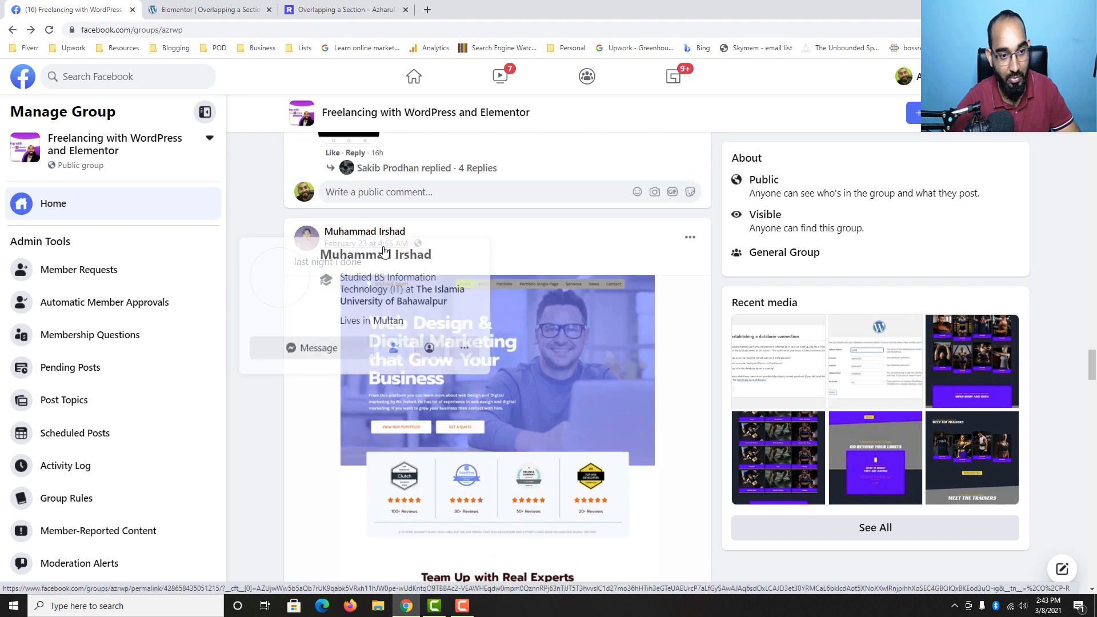
pyautogui.scroll(-3)
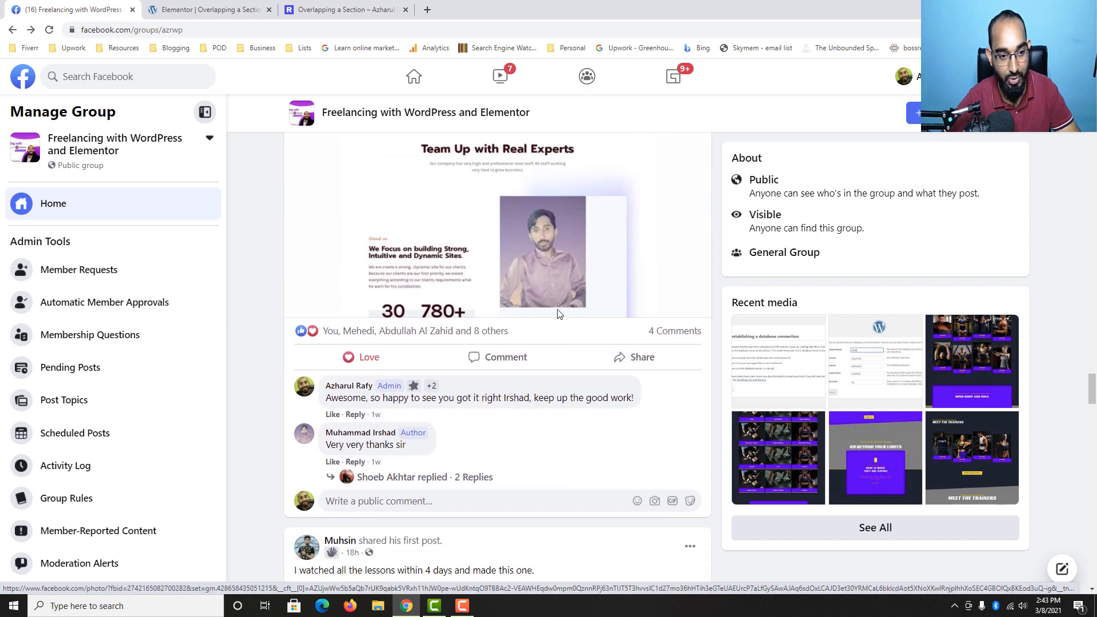
pyautogui.scroll(-3)
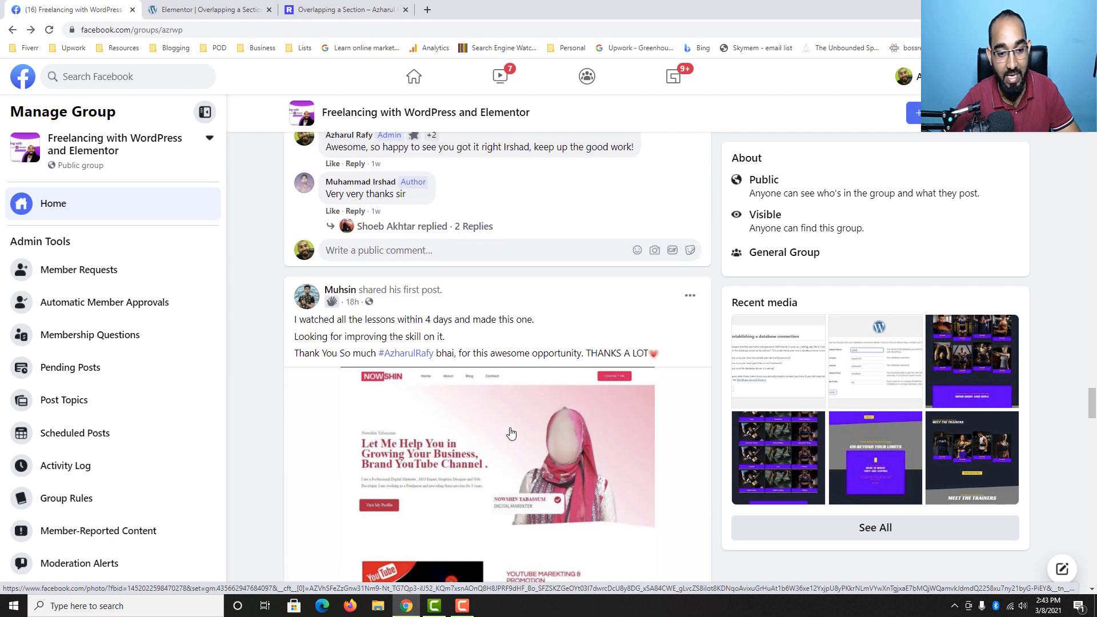
pyautogui.scroll(-3)
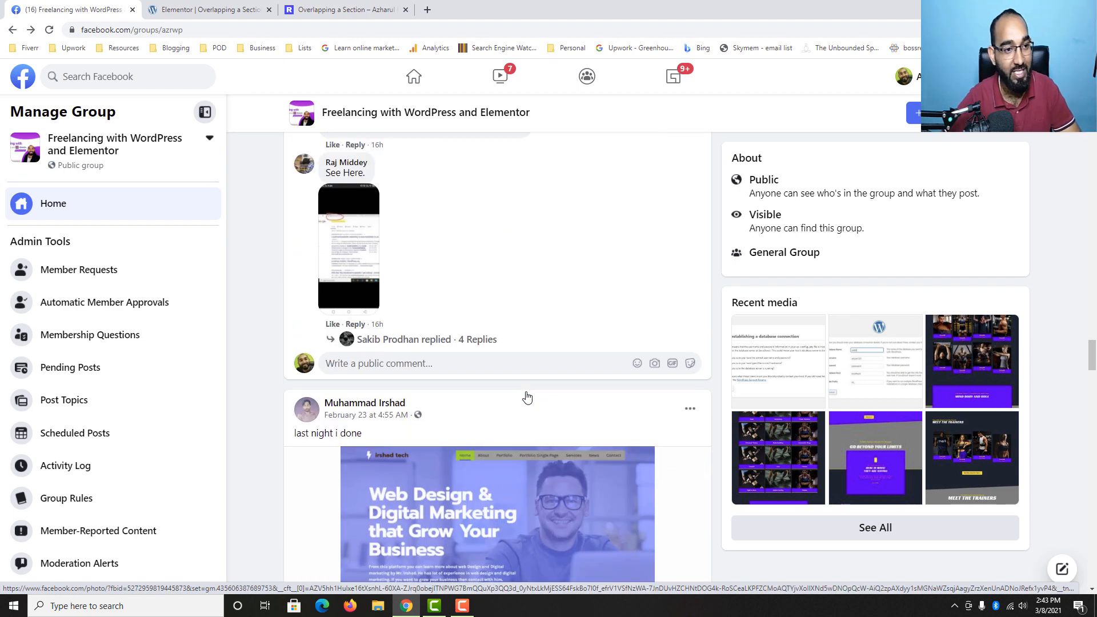